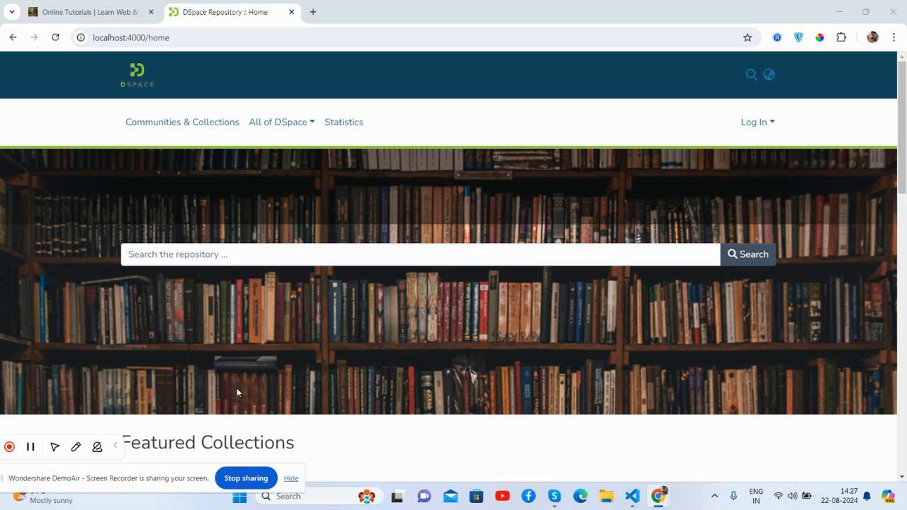
mouse_move(183, 317)
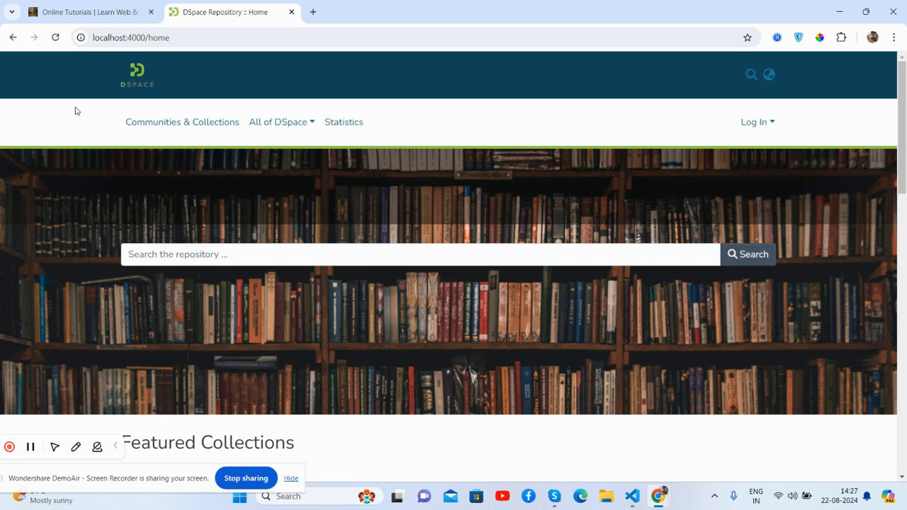
mouse_move(643, 77)
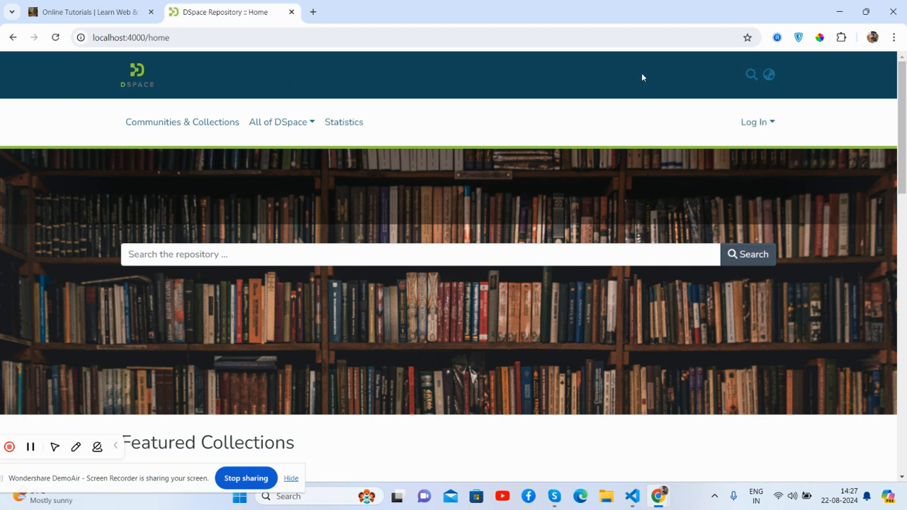
mouse_move(629, 87)
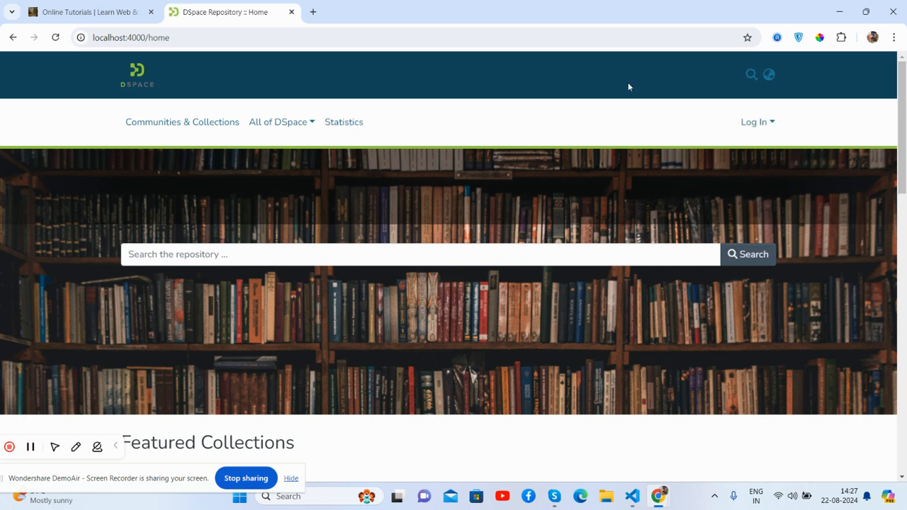
mouse_move(107, 143)
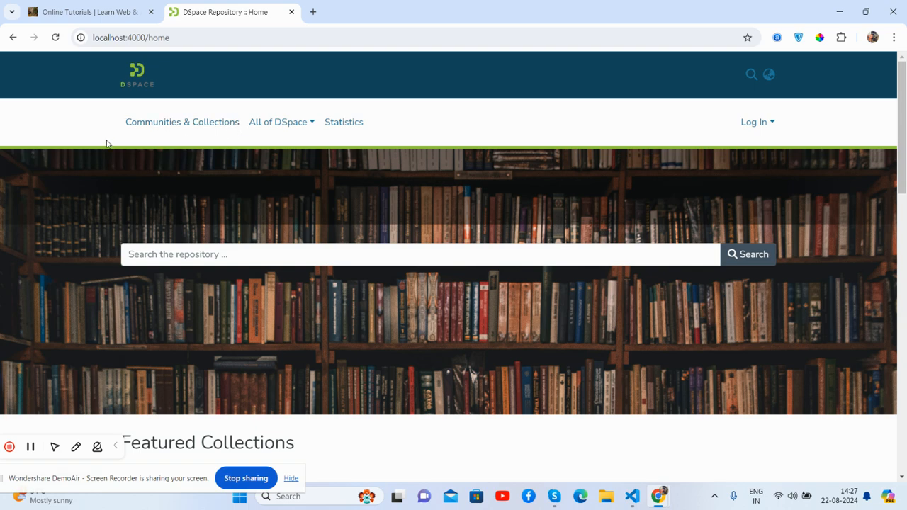
- Scroll through the current page's content
left_click(278, 122)
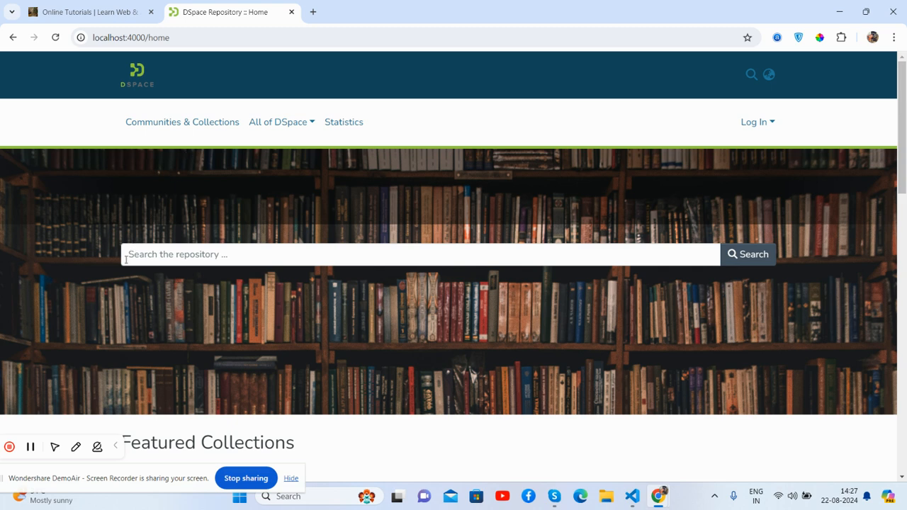
scroll("down", 3)
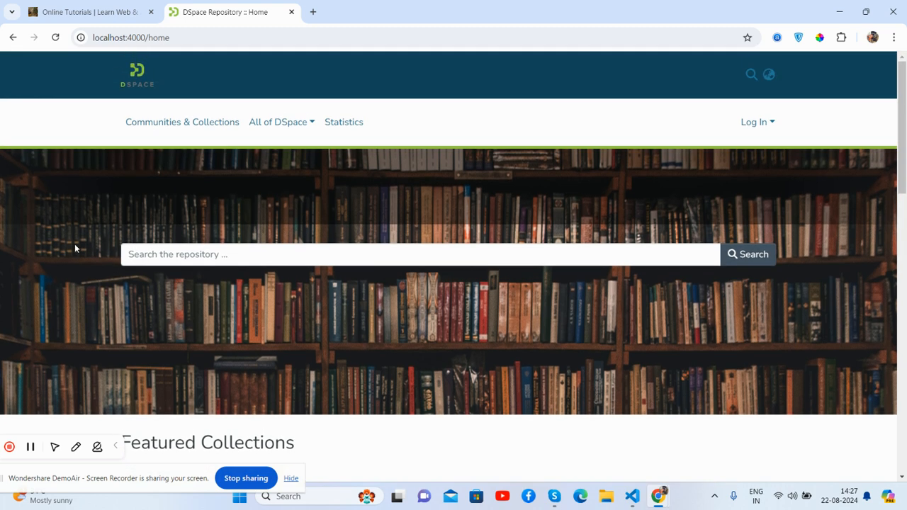
mouse_move(600, 293)
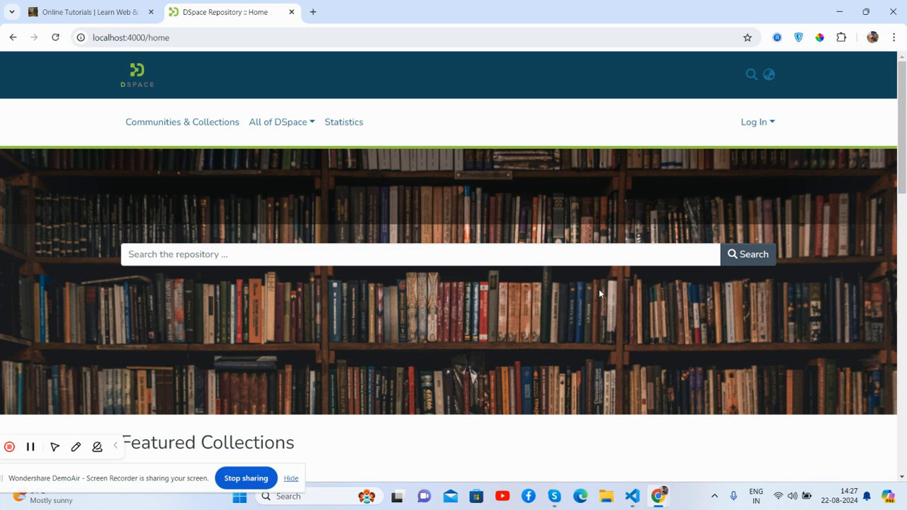
scroll("down", 3)
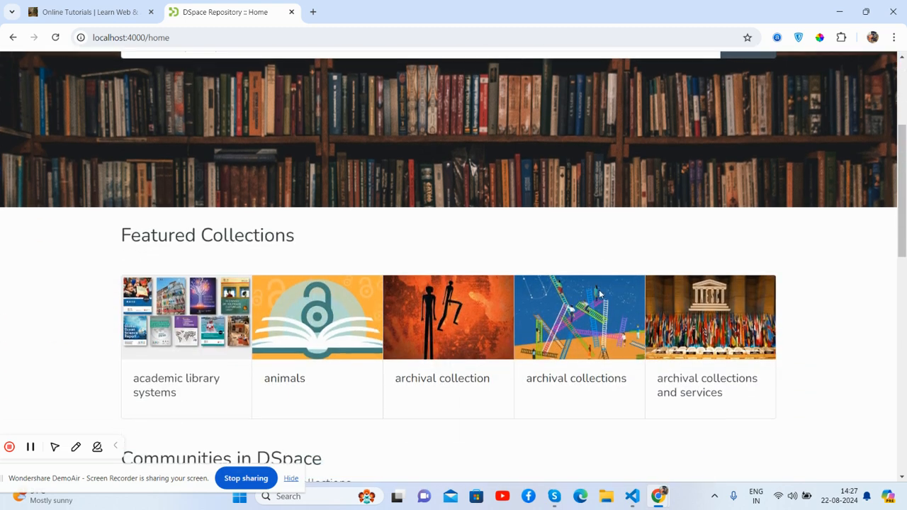
scroll("down", 3)
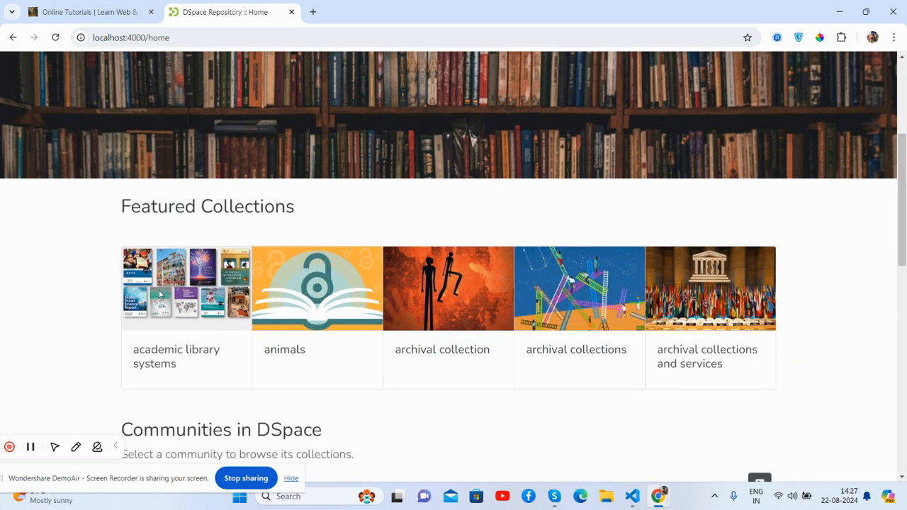
scroll("down", 3)
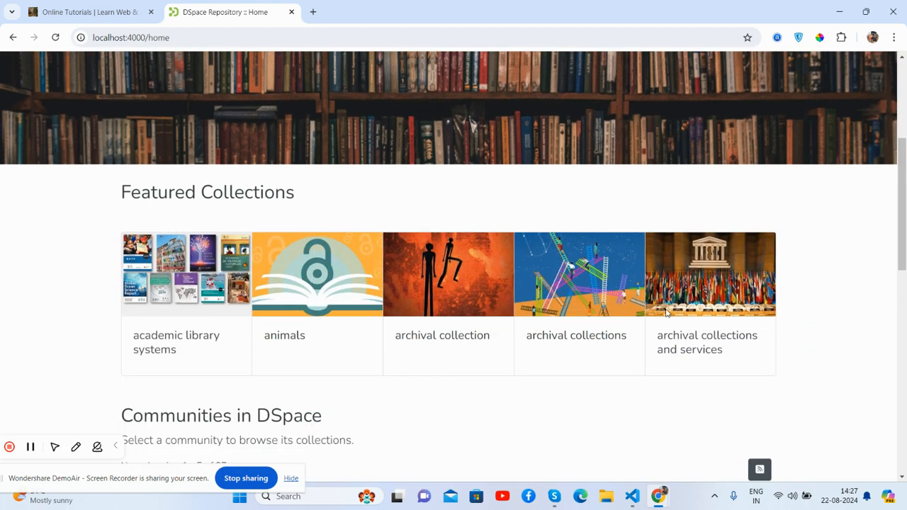
scroll("down", 3)
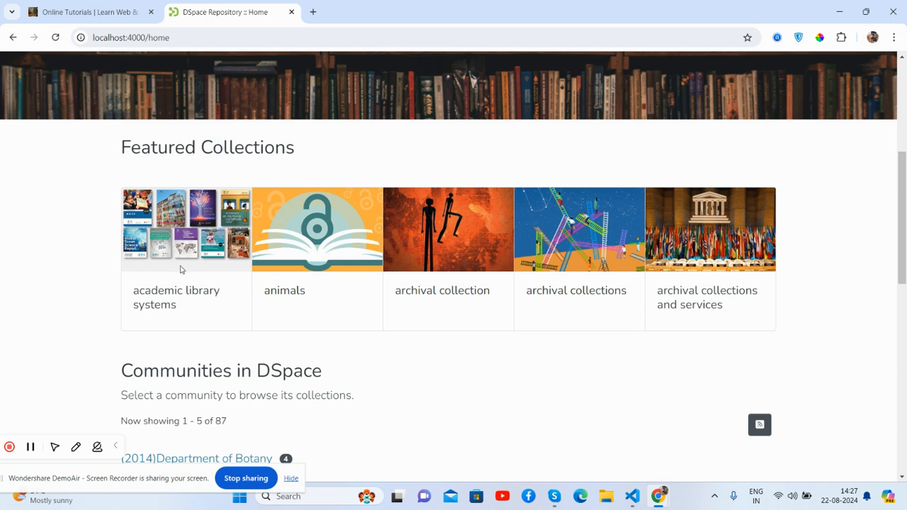
scroll("down", 3)
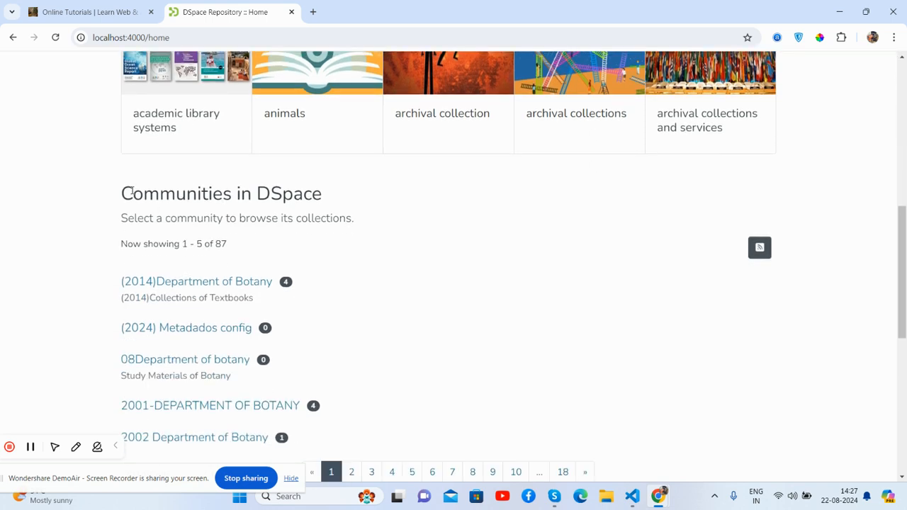
mouse_move(170, 260)
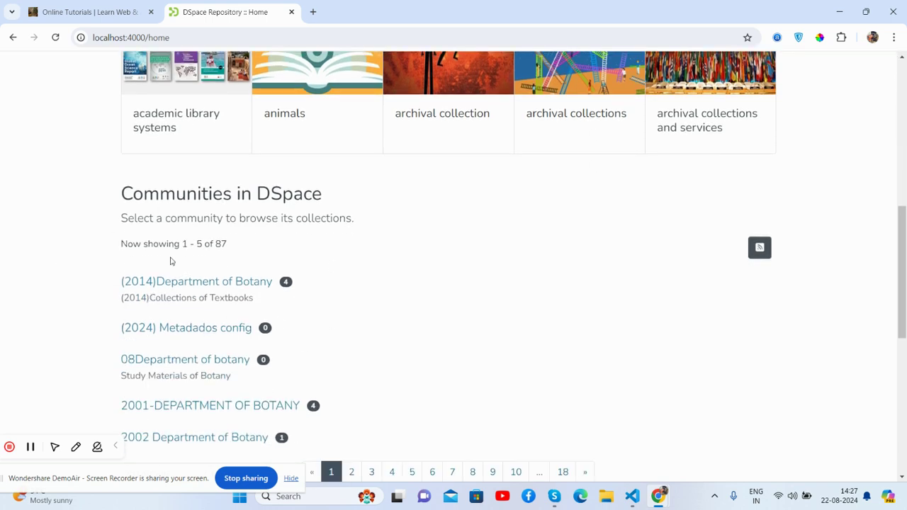
scroll("down", 3)
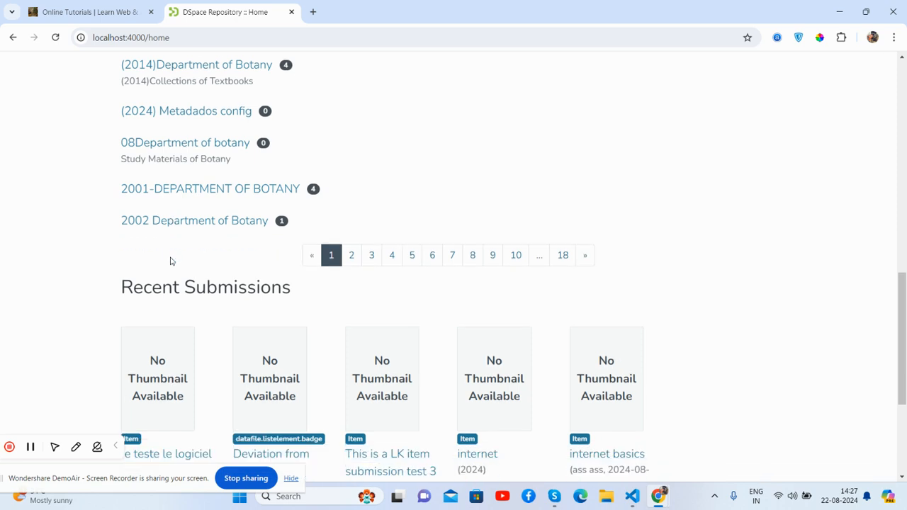
scroll("down", 3)
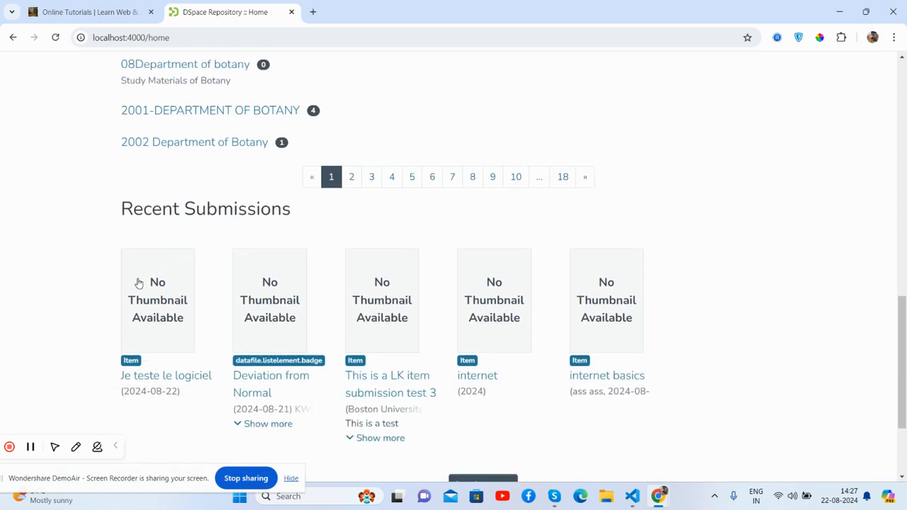
scroll("down", 3)
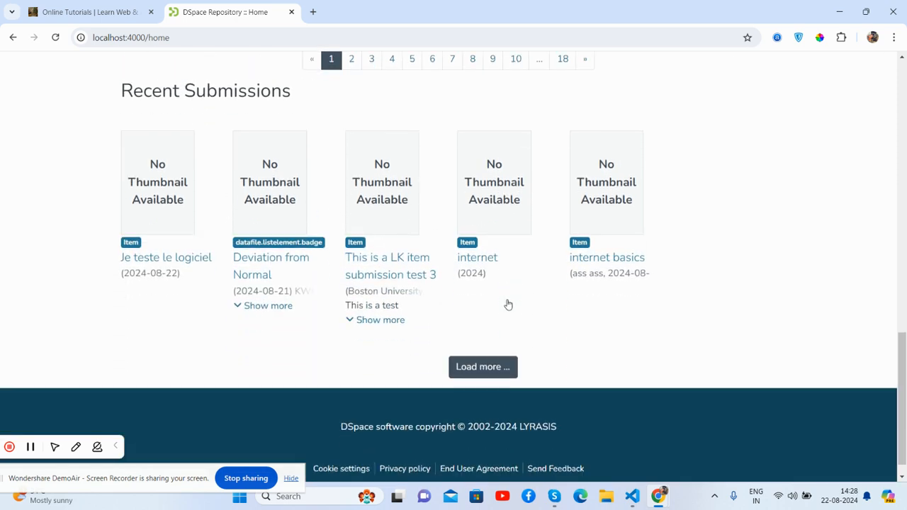
scroll("down", 3)
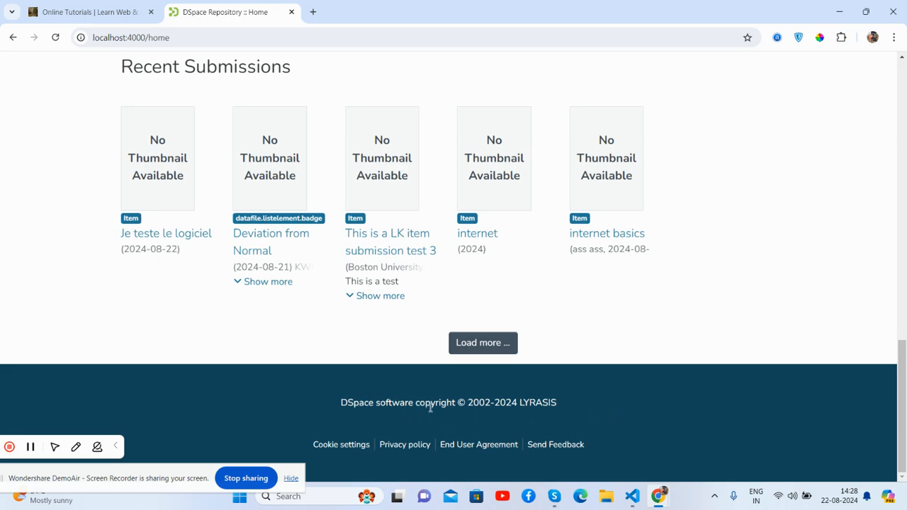
scroll("up", 3)
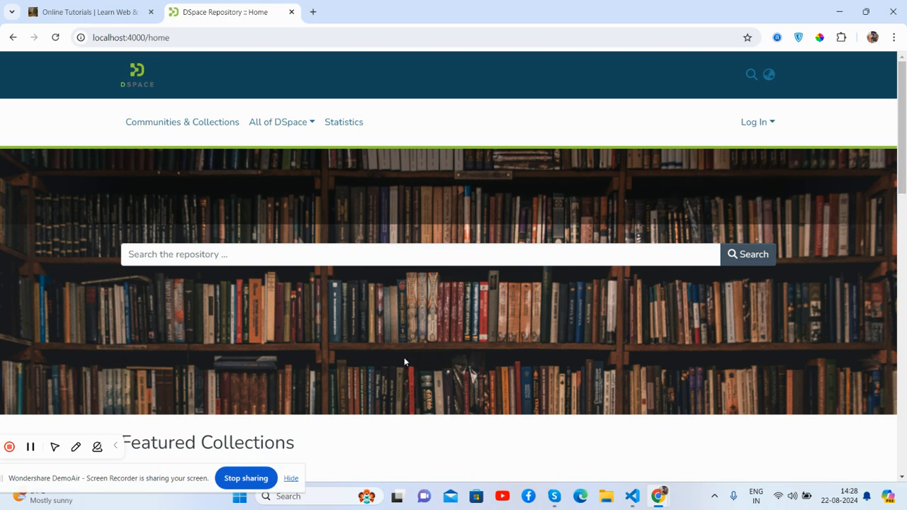
scroll("down", 3)
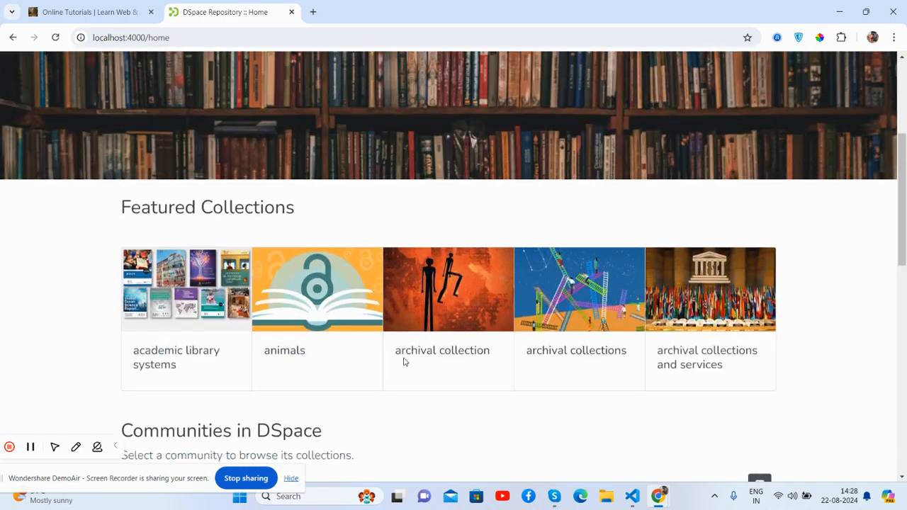
scroll("up", 3)
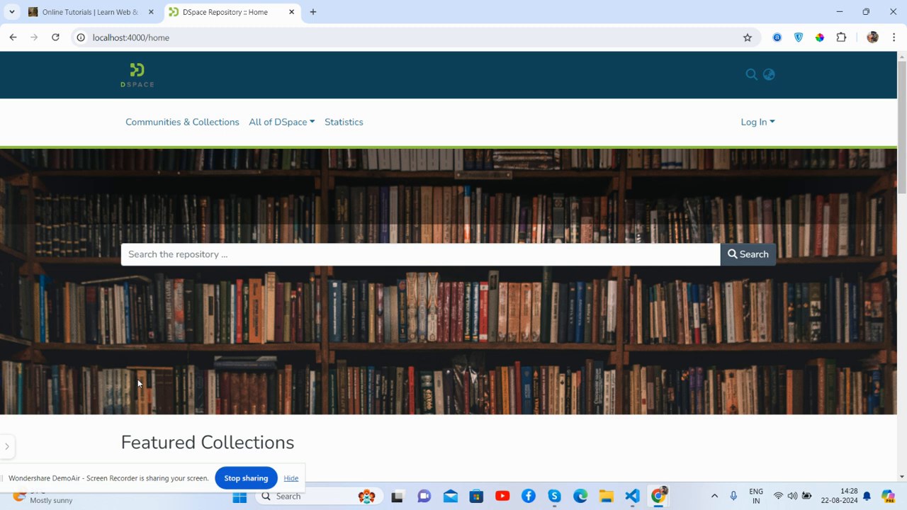
mouse_move(132, 387)
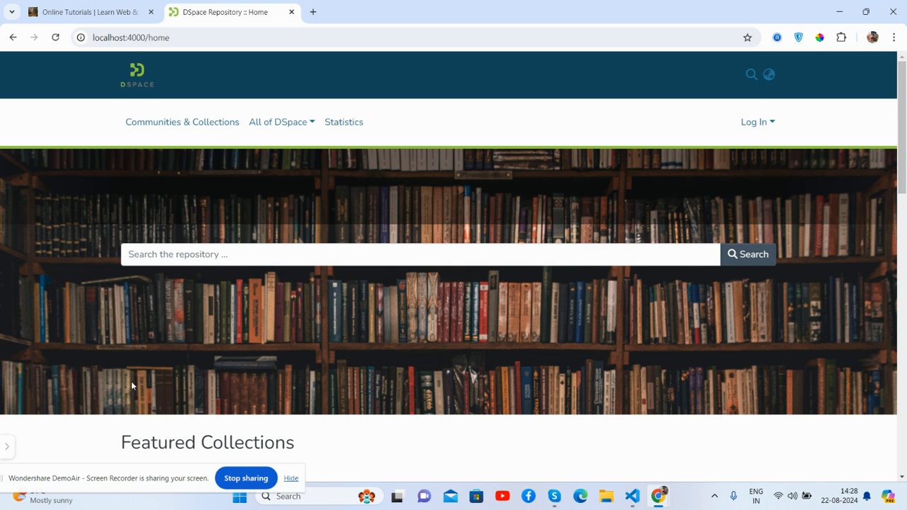
- View Therichpost's Contact & Advertise page, then scroll to the DSpace 8 installation guide post
left_click(85, 12)
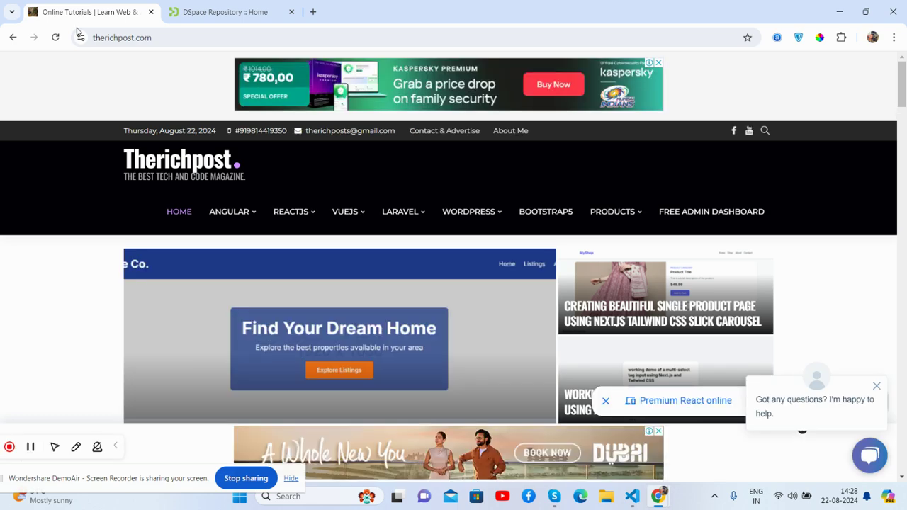
mouse_move(453, 139)
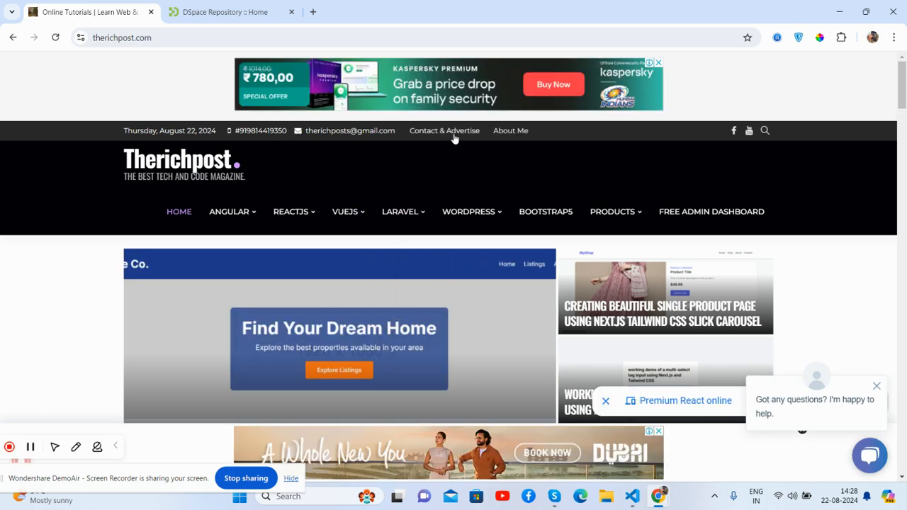
left_click(444, 130)
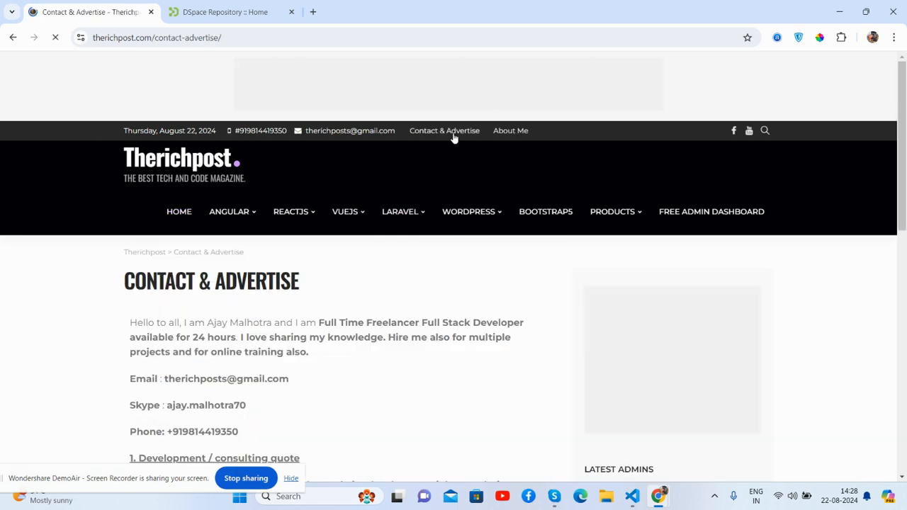
scroll("down", 3)
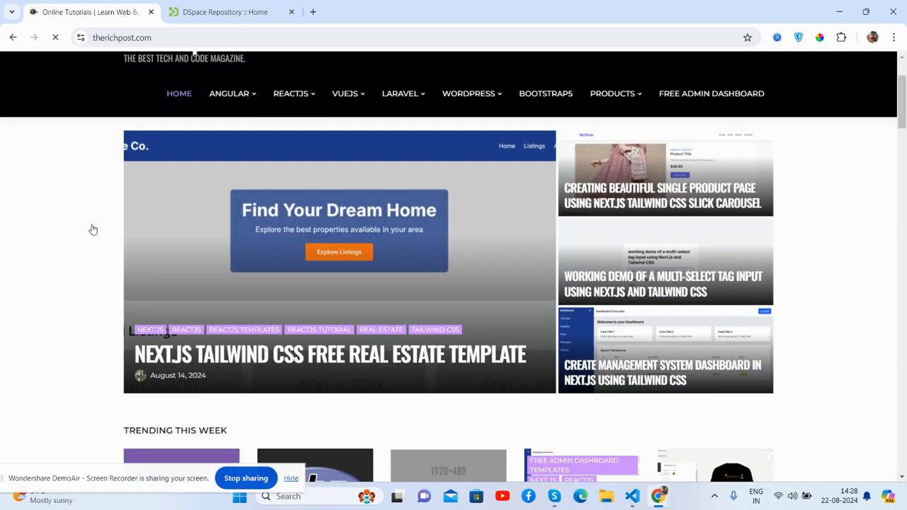
scroll("down", 3)
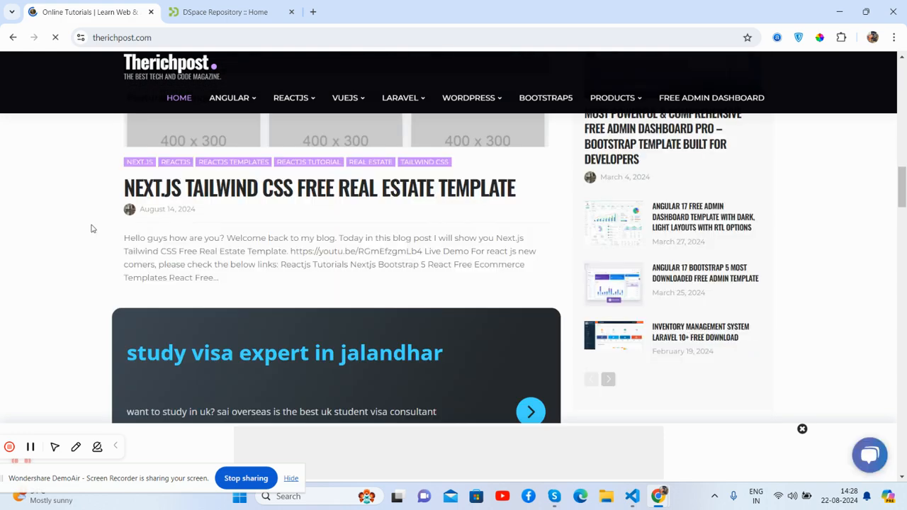
scroll("down", 3)
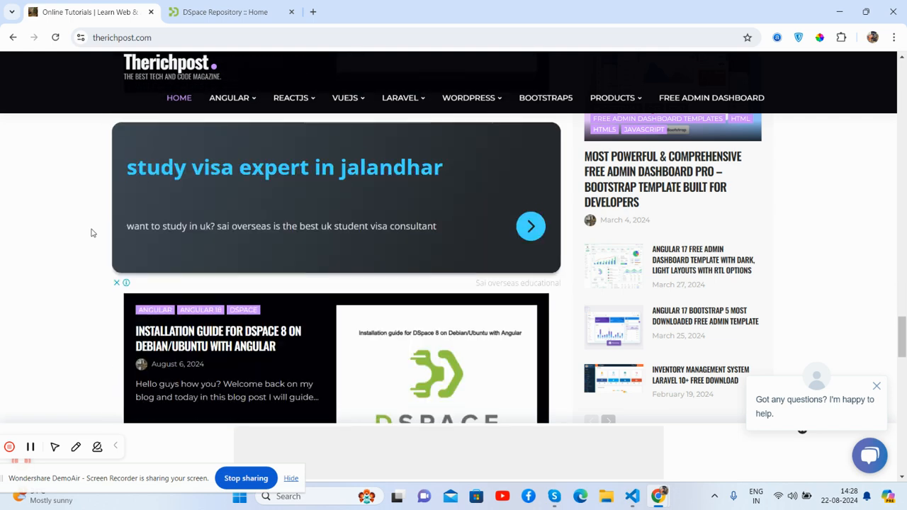
scroll("down", 3)
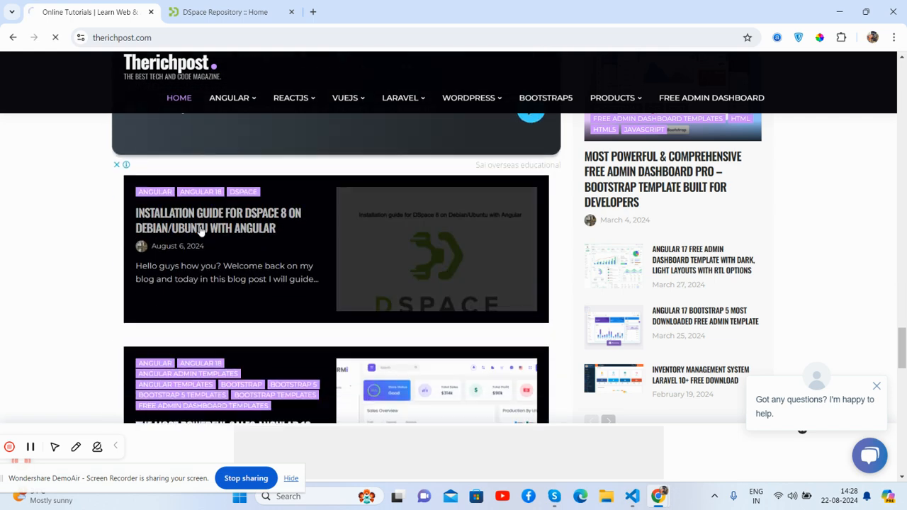
- Open the 'Installation Guide for DSpace 8' post and launch its embedded media player video on YouTube
left_click(218, 219)
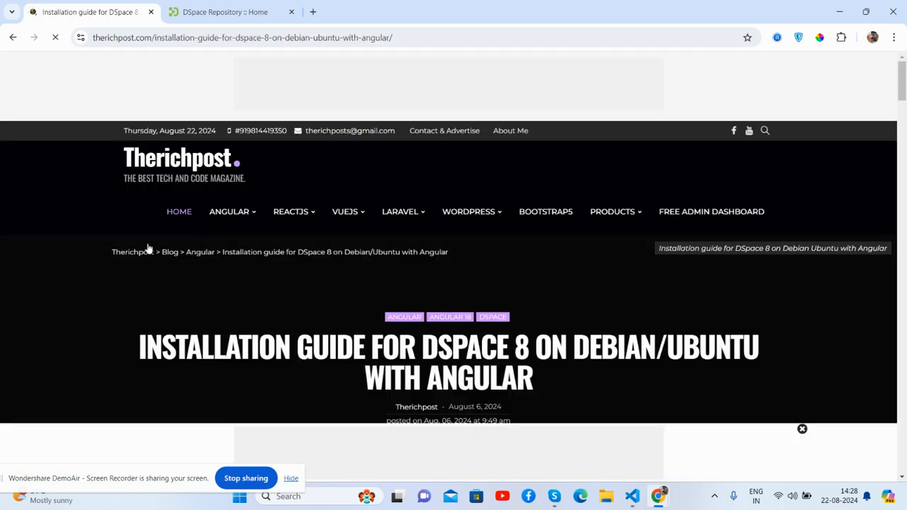
scroll("down", 3)
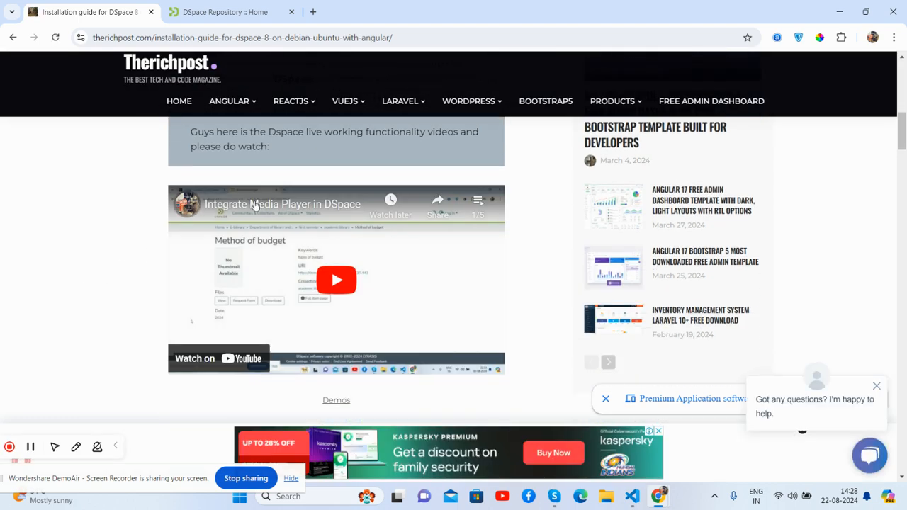
left_click(336, 280)
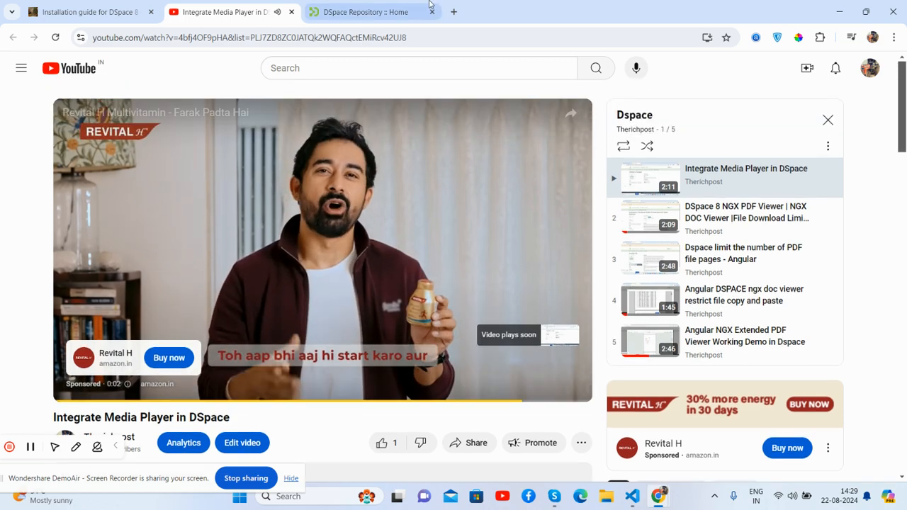
- Switch between the YouTube video and the 'DSpace Repository :: Home' tab, ending on DSpace
left_click(366, 11)
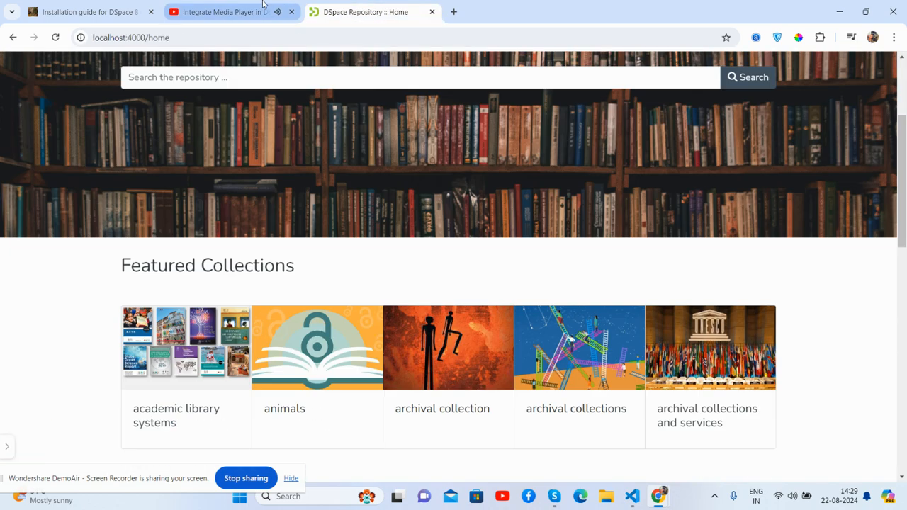
left_click(219, 12)
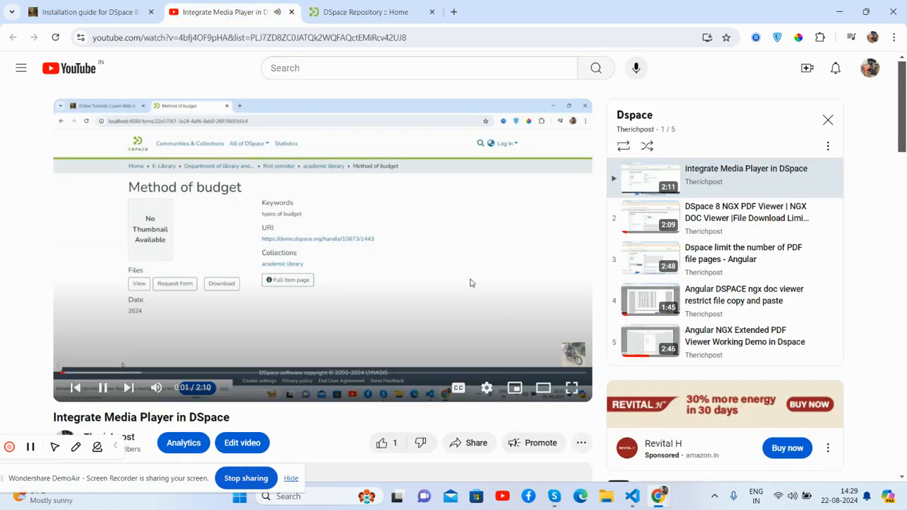
left_click(365, 11)
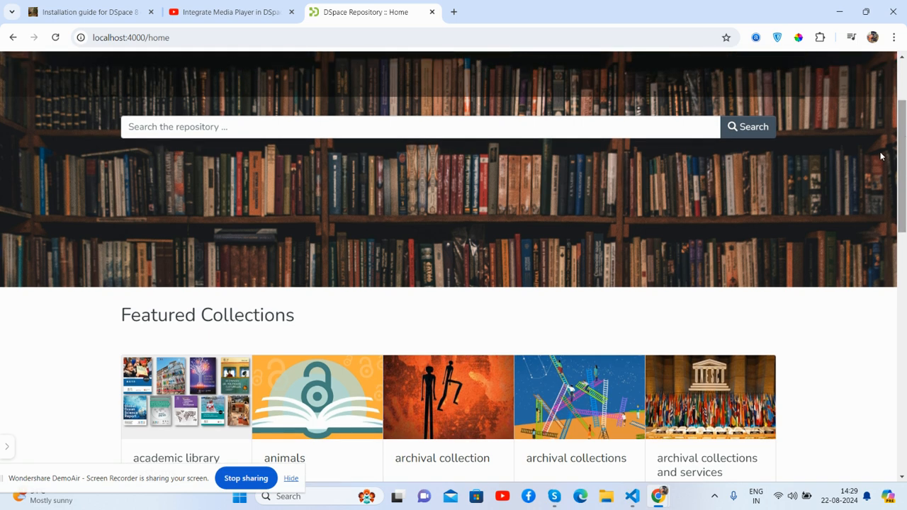
mouse_move(859, 168)
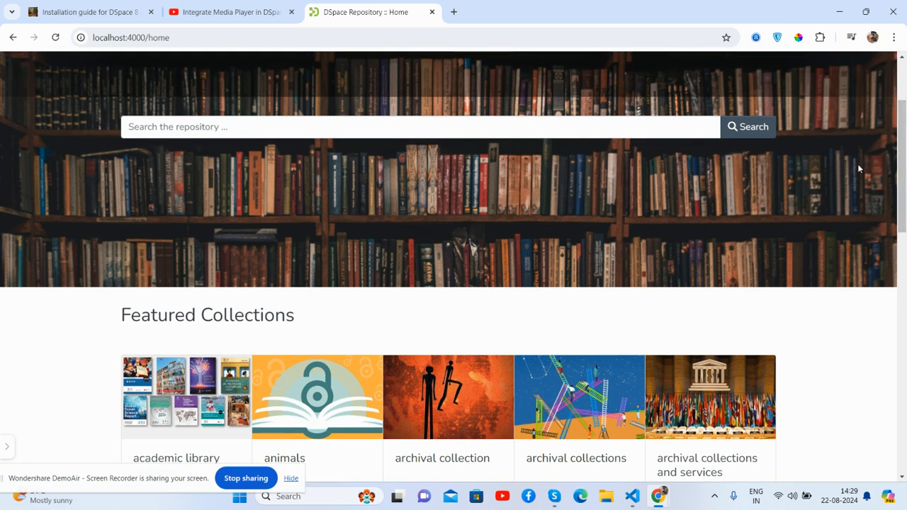
mouse_move(847, 178)
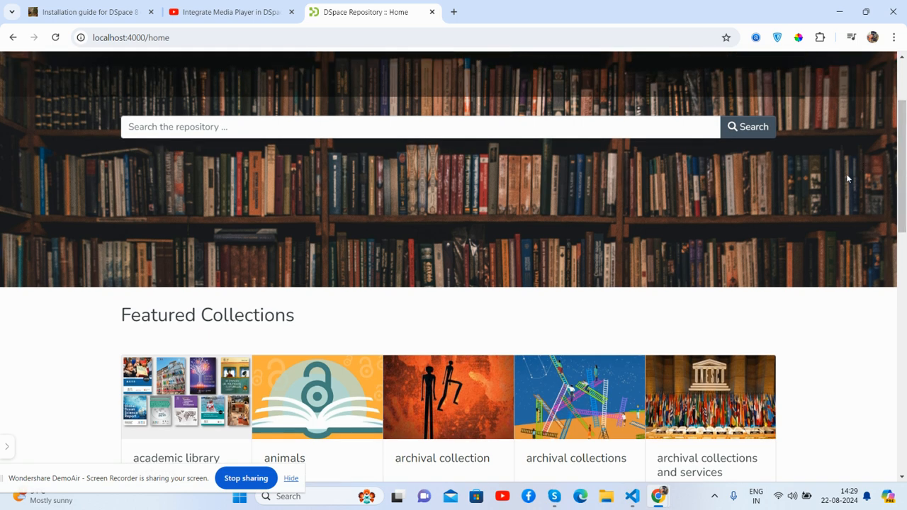
mouse_move(843, 182)
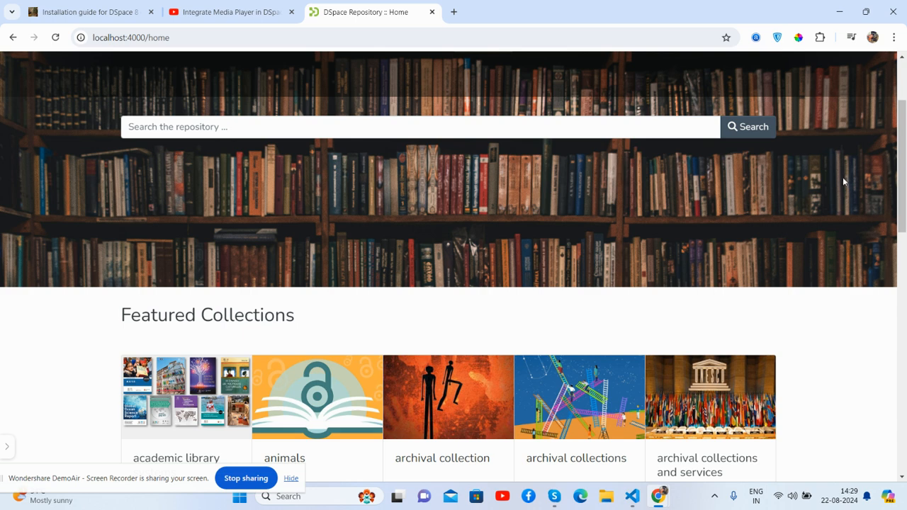
mouse_move(783, 208)
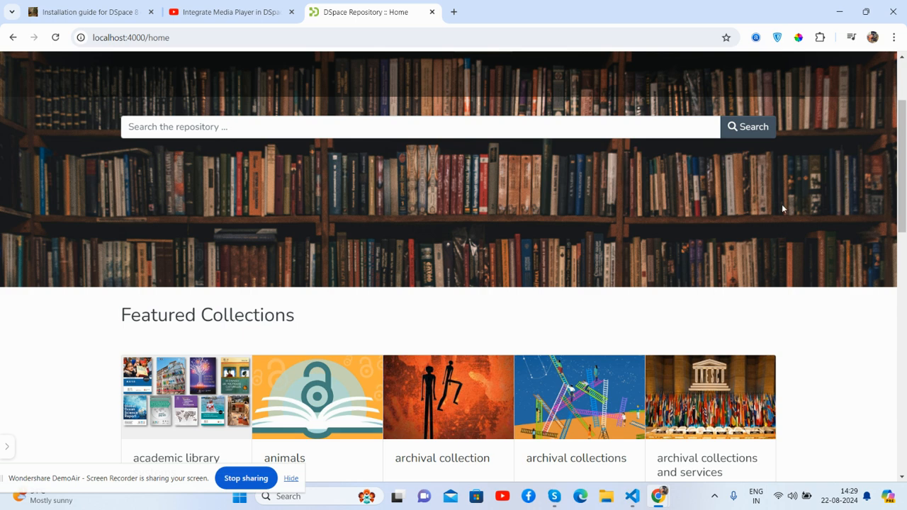
mouse_move(778, 210)
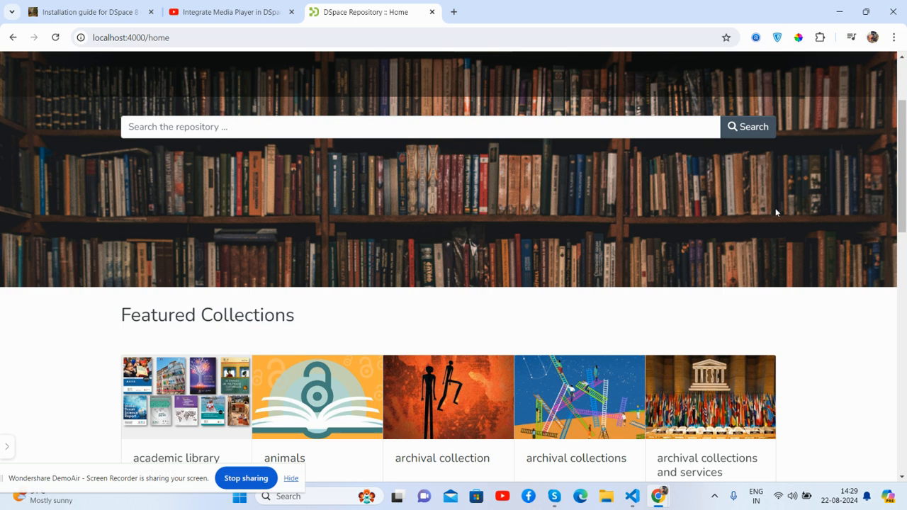
mouse_move(772, 214)
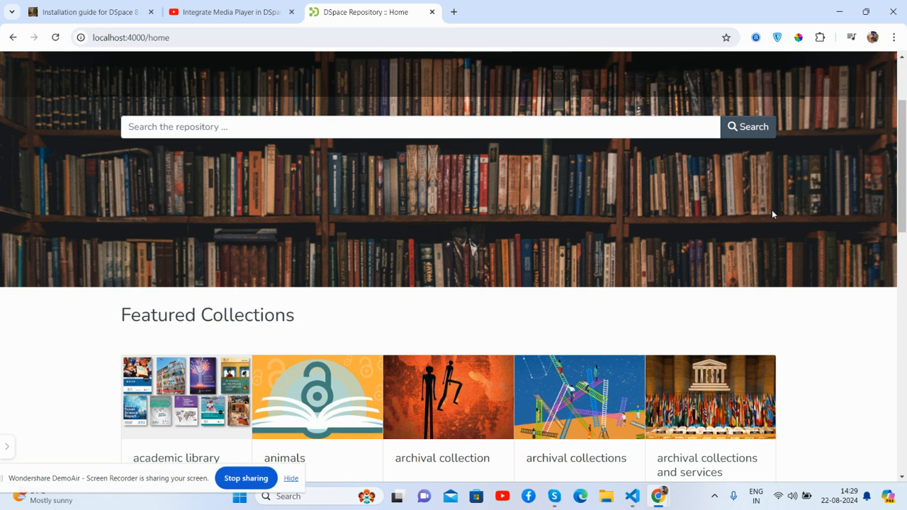
mouse_move(765, 218)
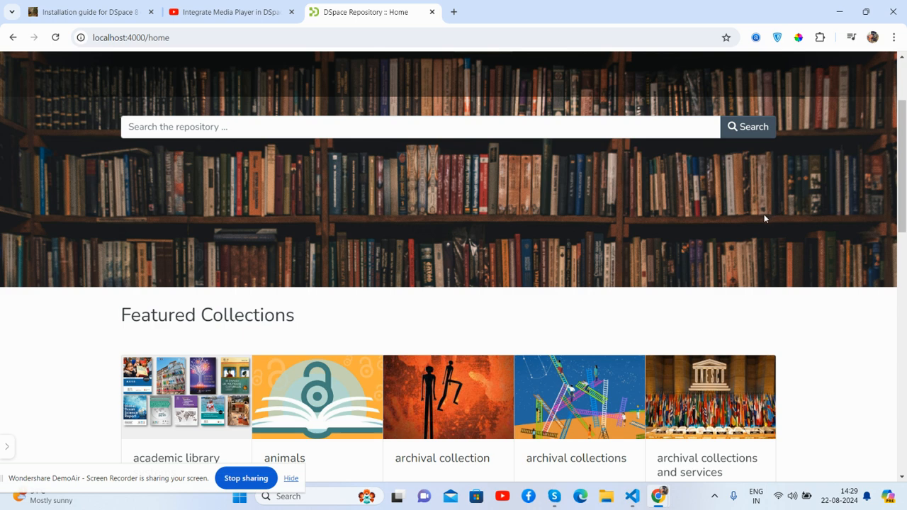
mouse_move(742, 230)
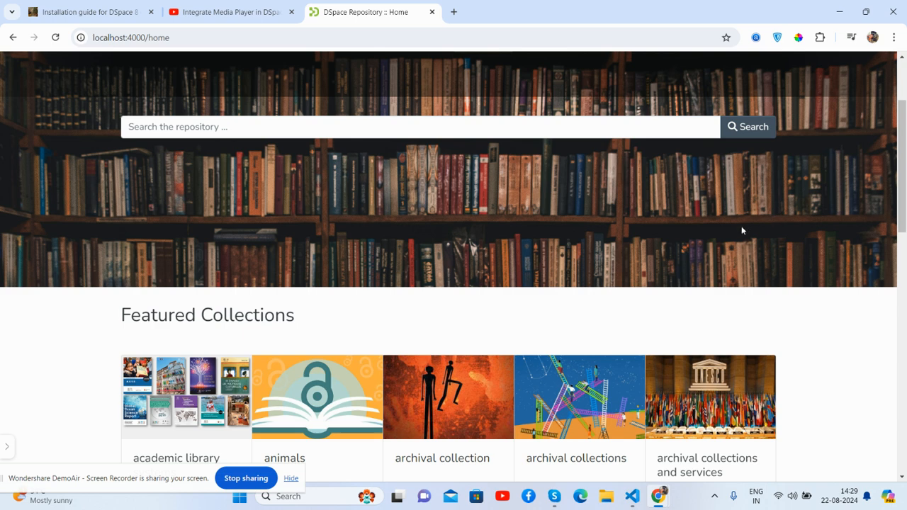